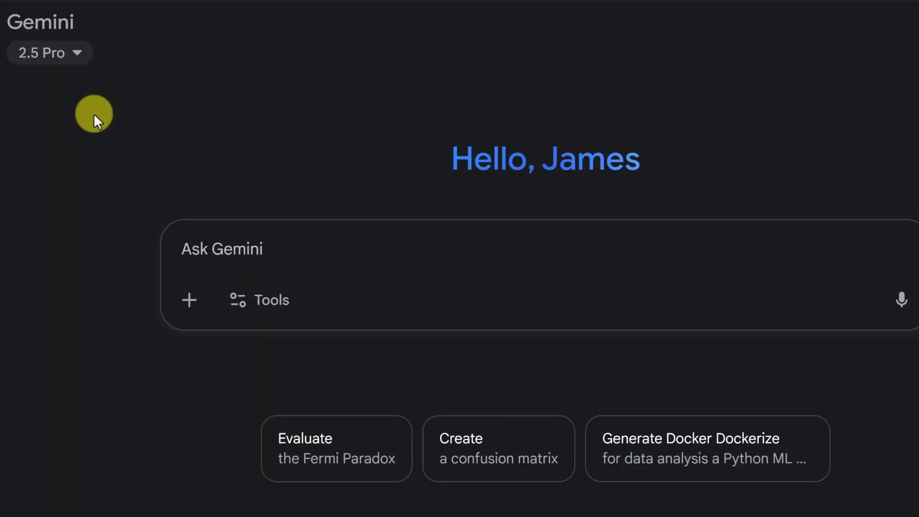
- Check the model list, keep 2.5 Pro, and turn on Guided Learning from Tools
left_click(49, 52)
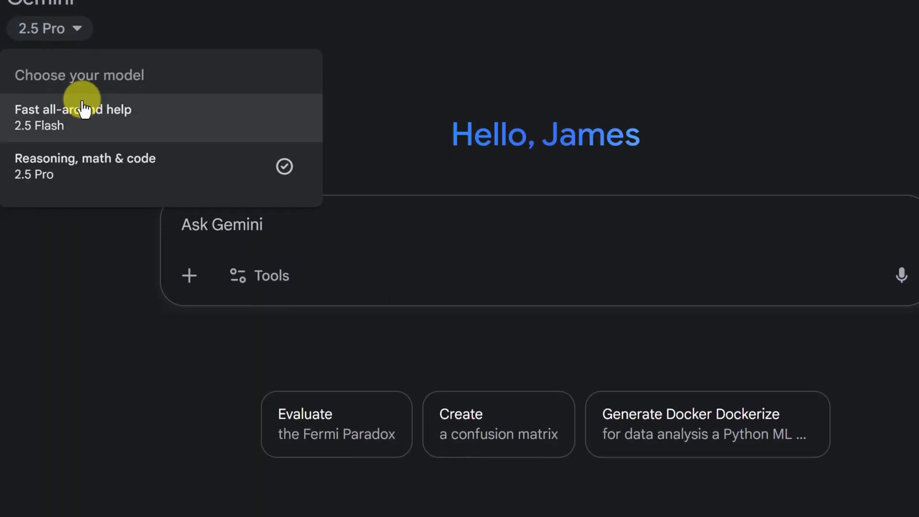
left_click(270, 264)
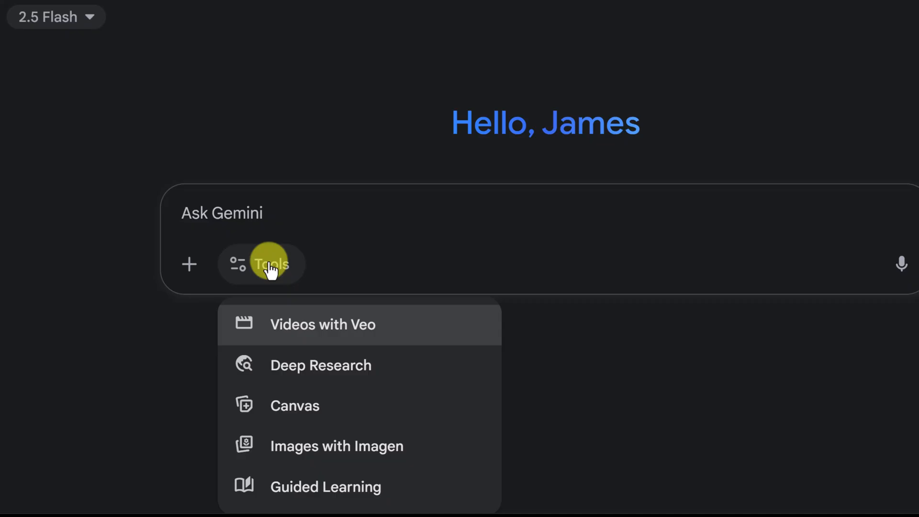
left_click(85, 155)
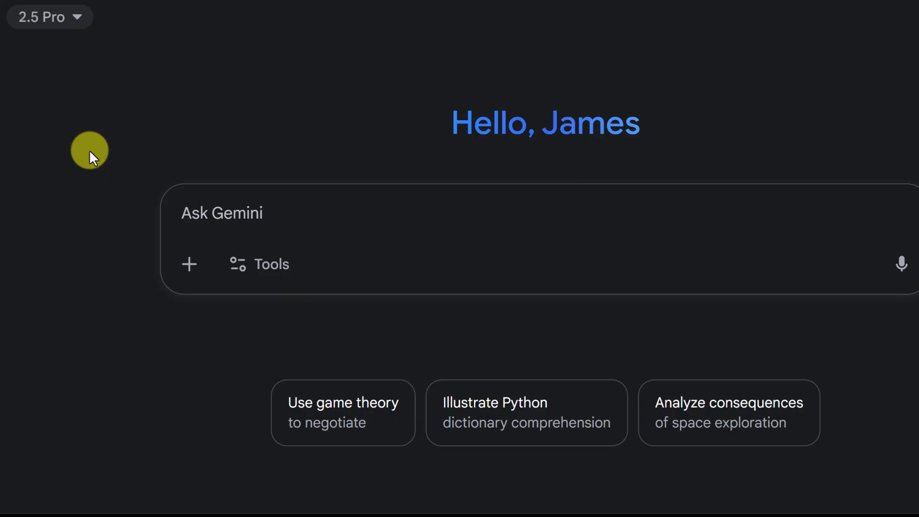
left_click(258, 264)
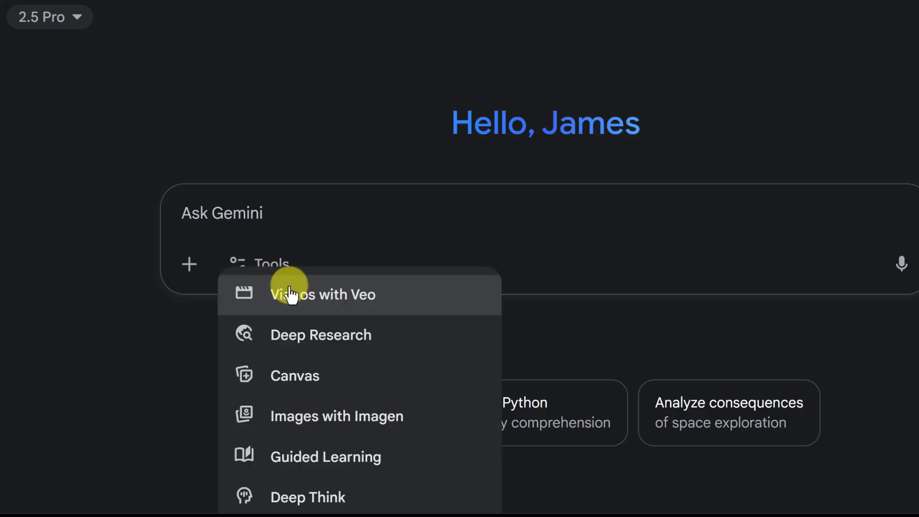
left_click(325, 457)
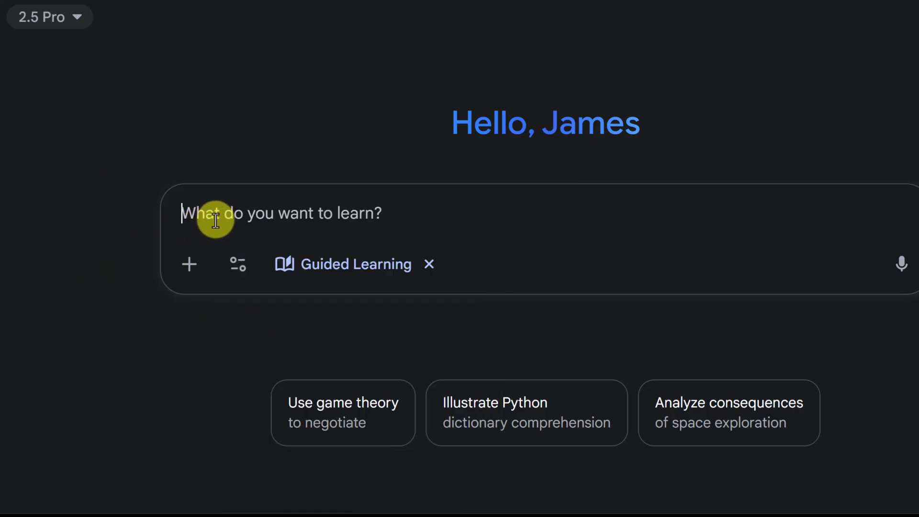
mouse_move(124, 208)
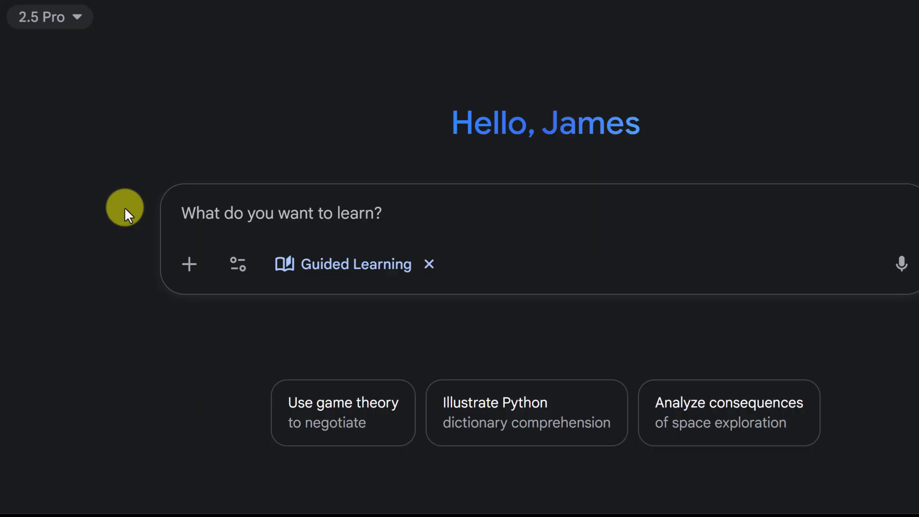
- Ask Guided Learning: 'I know enzymes are catalysts, but I don't understand how their shape is so important.'
type("I know enzymes are catalysts, but I don't understand how their shape is so important. Can you explain that part to me?")
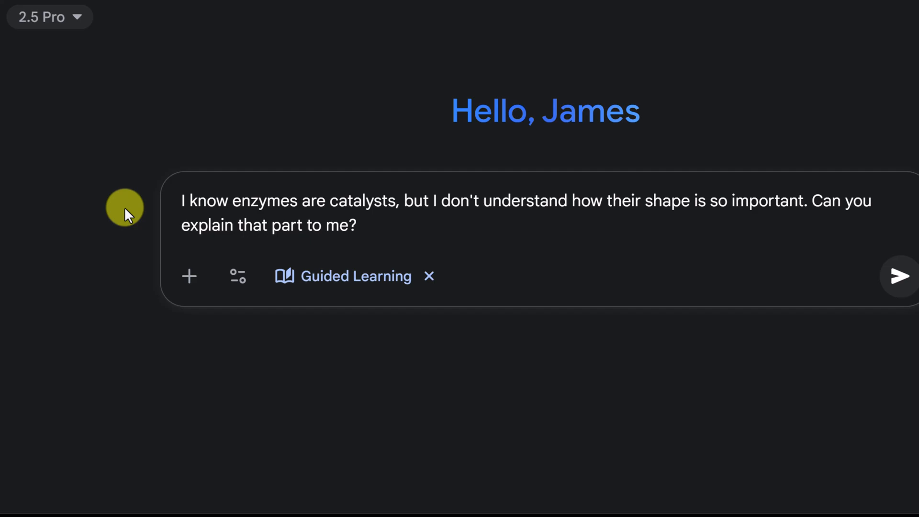
left_click(357, 225)
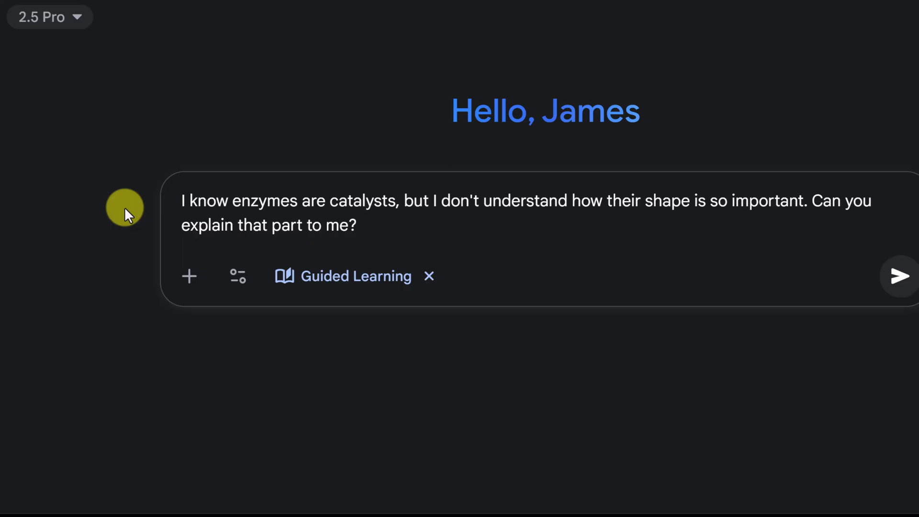
left_click(901, 276)
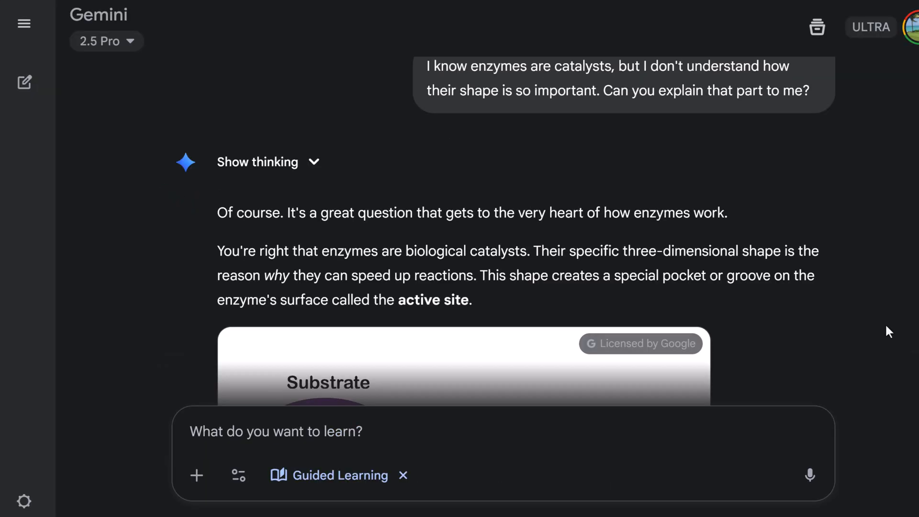
- Read the lock-and-key diagram answer and type the reply 'There wouldn't be a reaction.'
scroll("down", 3)
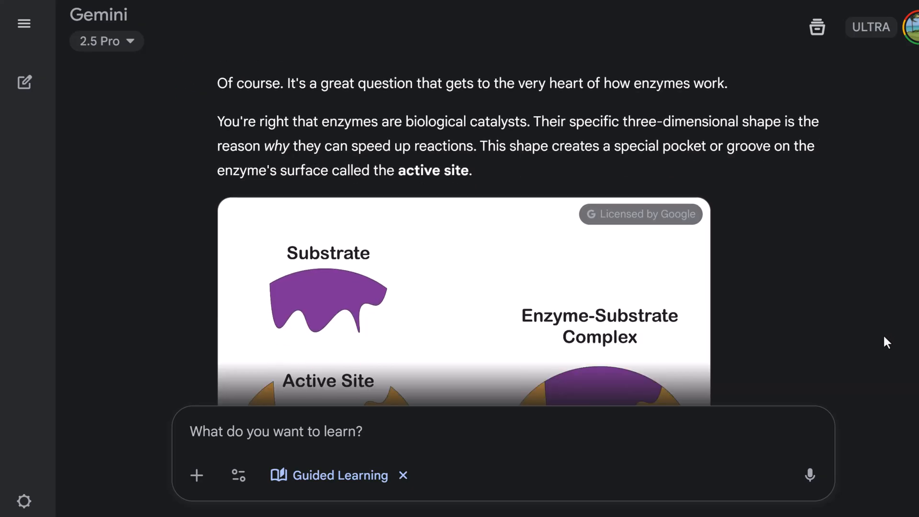
mouse_move(858, 324)
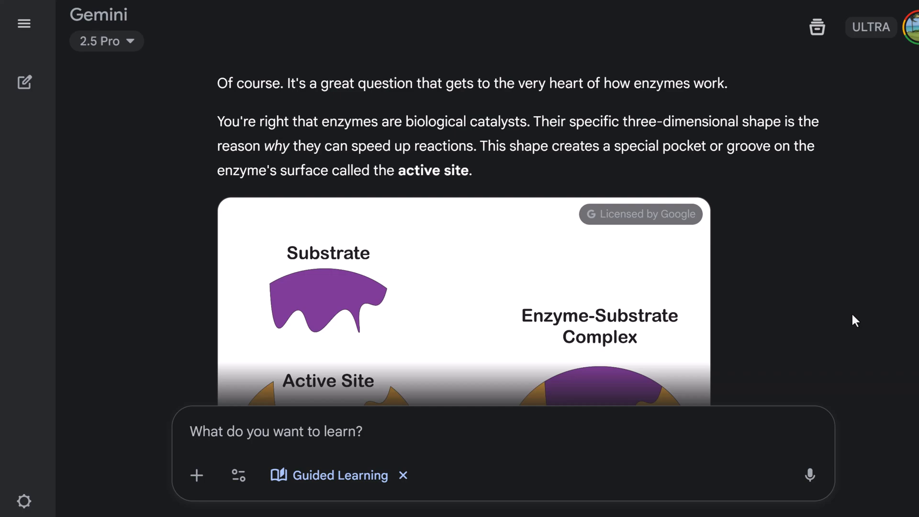
scroll("down", 3)
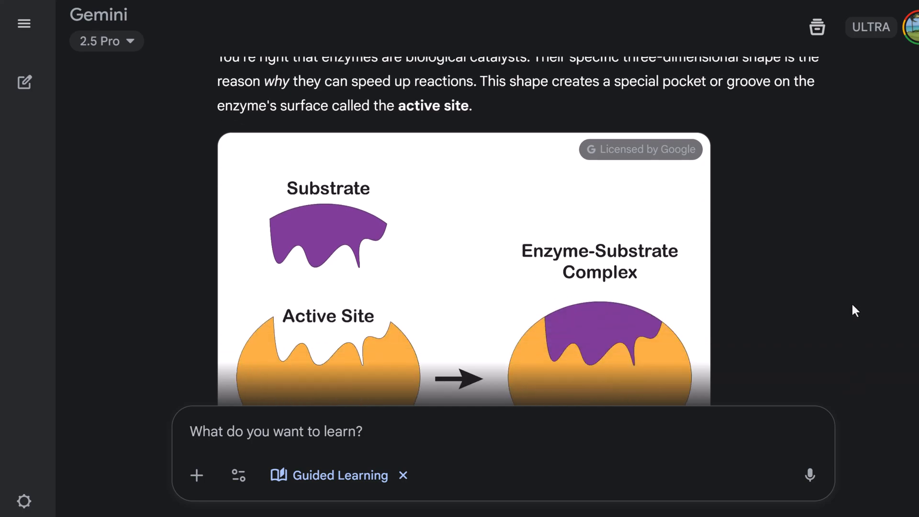
mouse_move(851, 291)
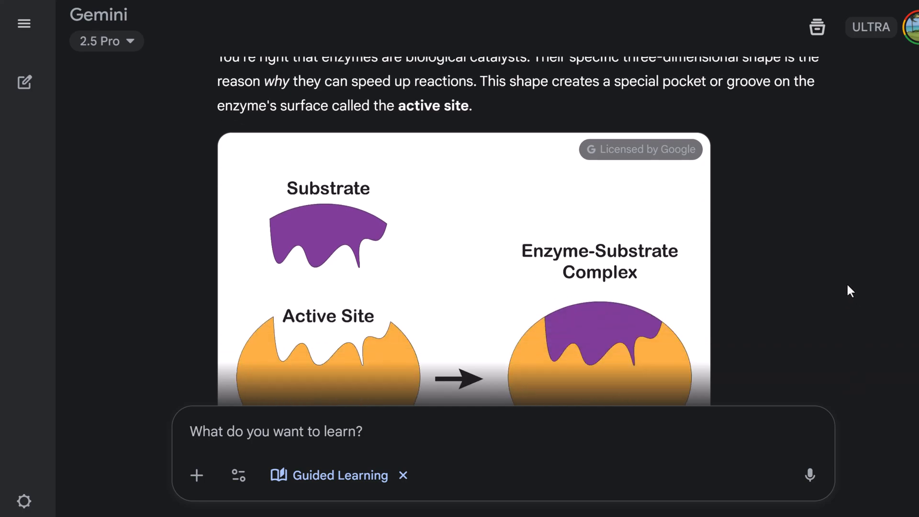
scroll("down", 3)
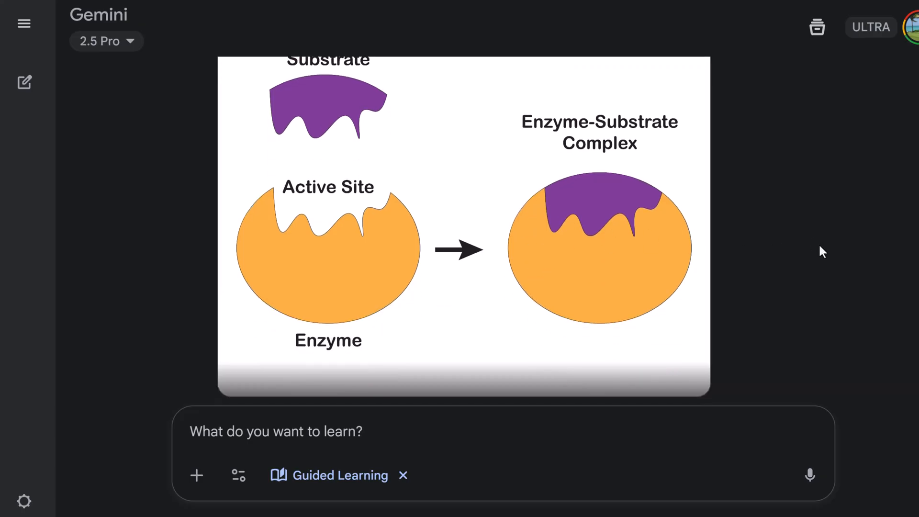
scroll("down", 3)
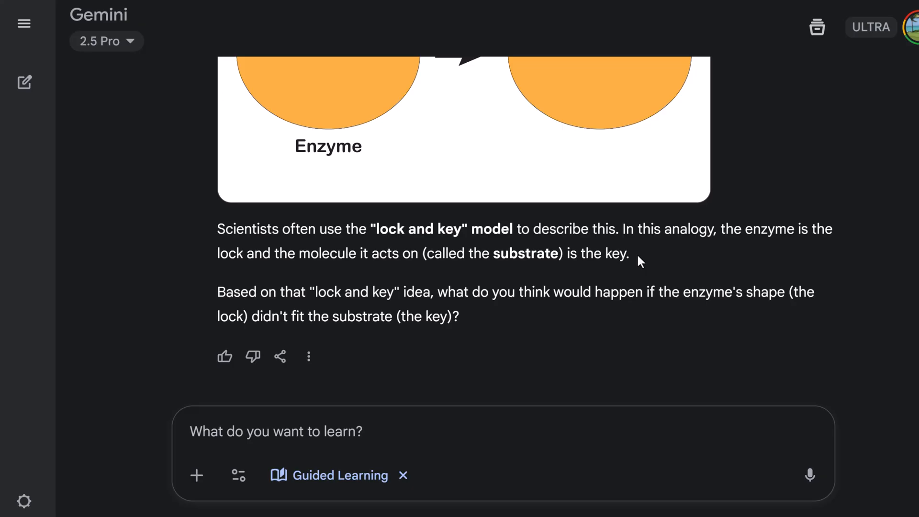
mouse_move(339, 283)
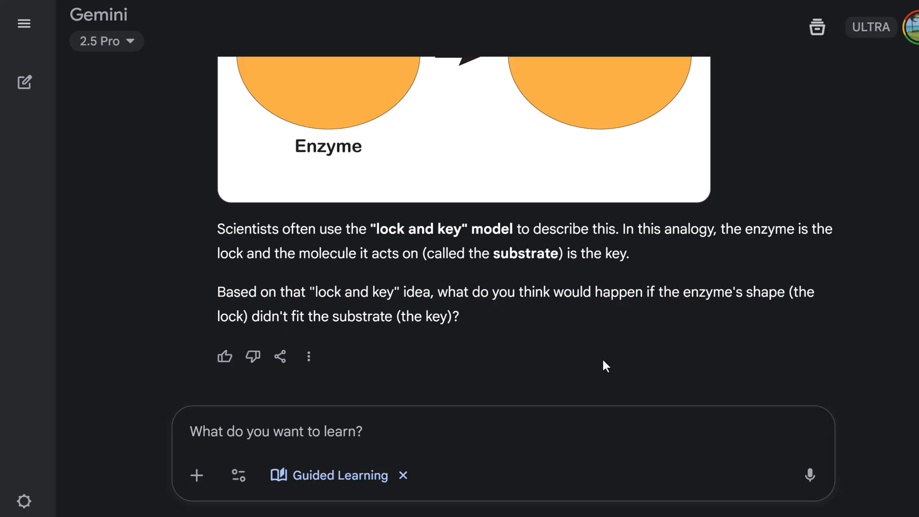
mouse_move(556, 341)
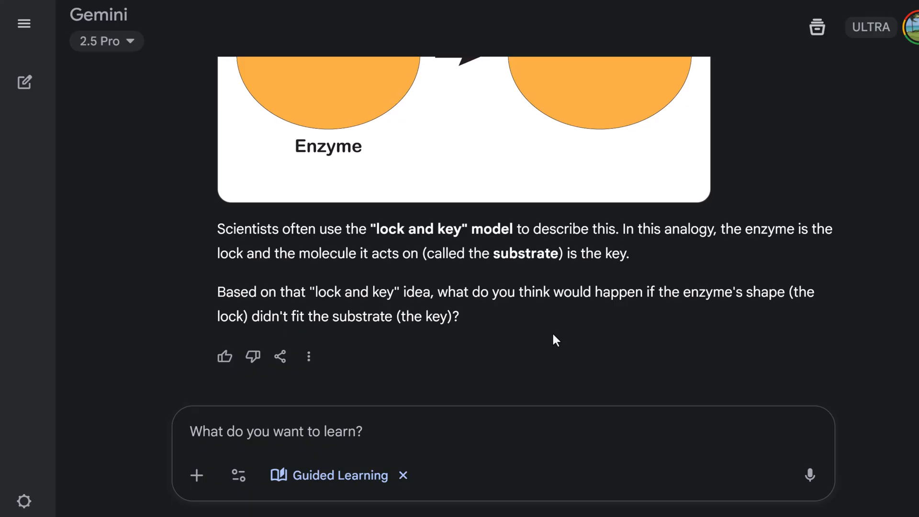
mouse_move(450, 414)
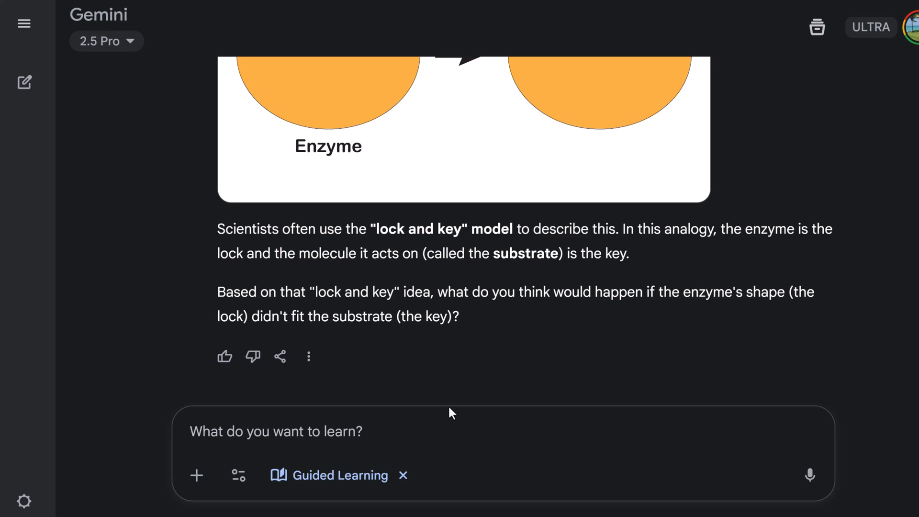
type("There wouldn't be a reaction.")
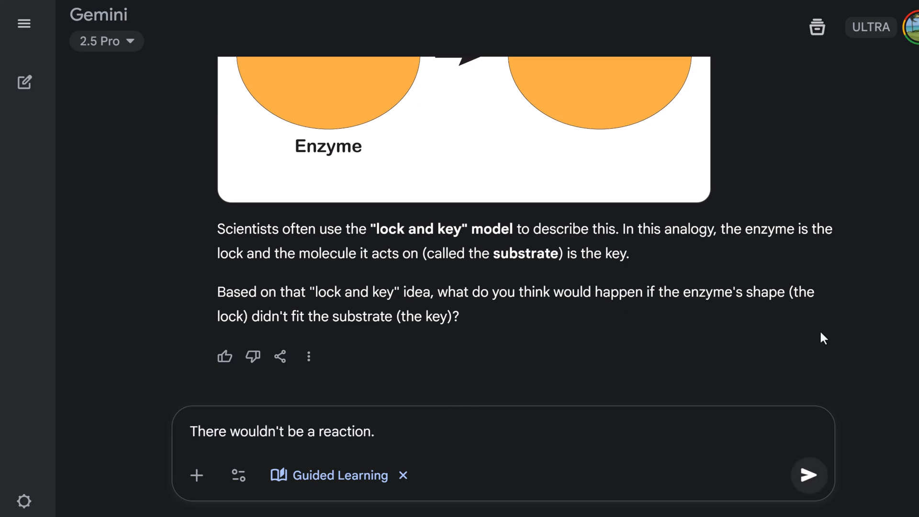
- Send the no-reaction answer and read Gemini's induced-fit explanation and active-site question
left_click(809, 476)
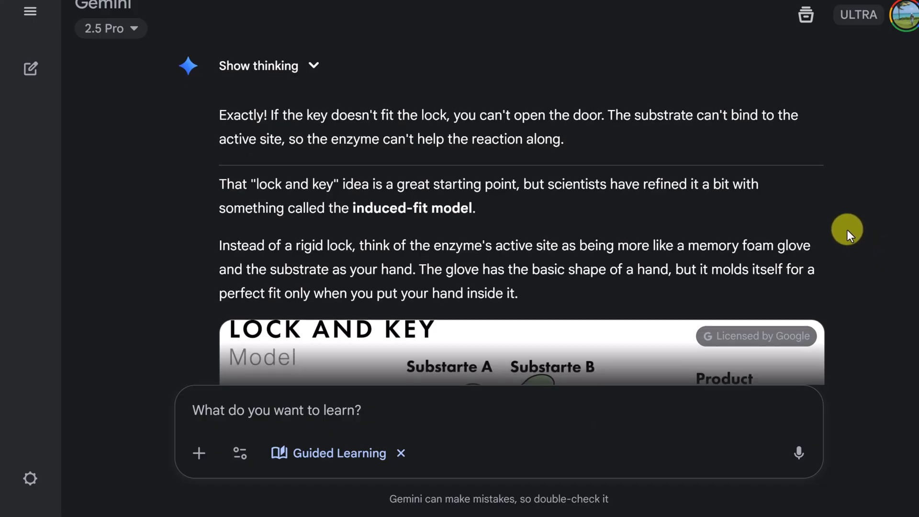
scroll("down", 3)
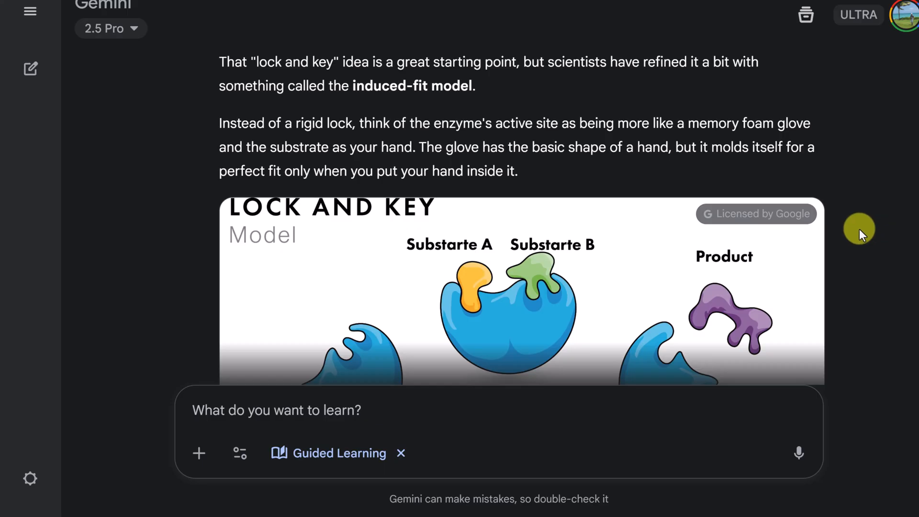
scroll("down", 3)
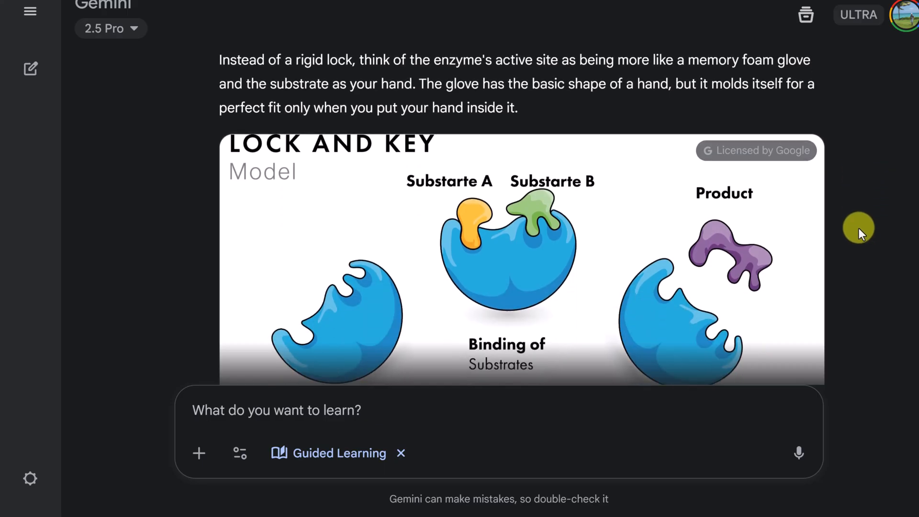
scroll("down", 3)
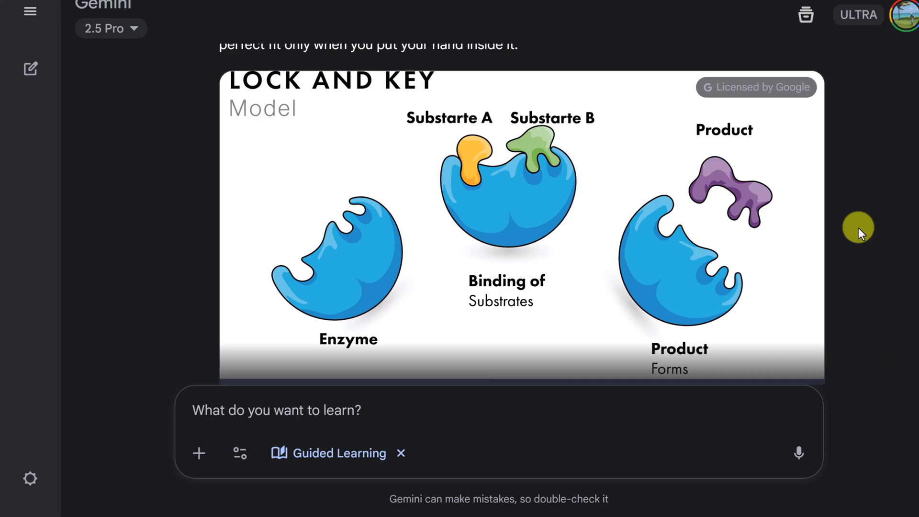
scroll("down", 3)
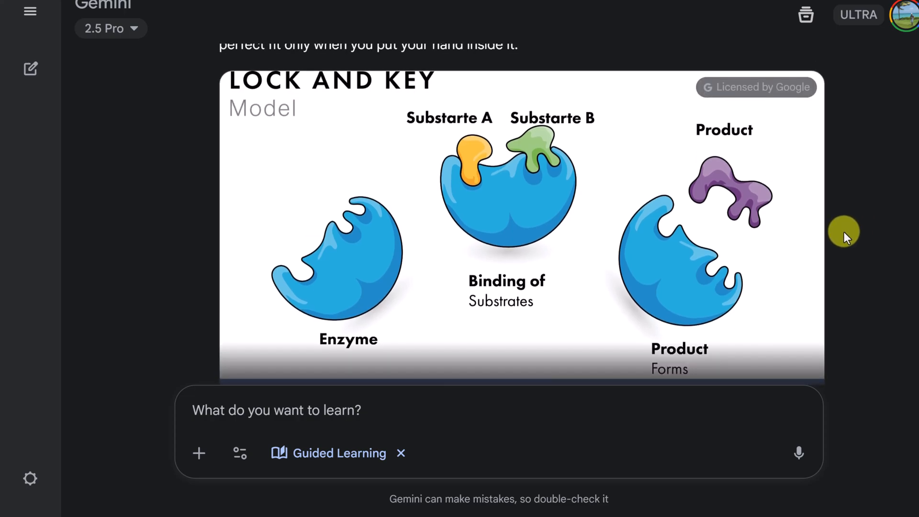
scroll("down", 3)
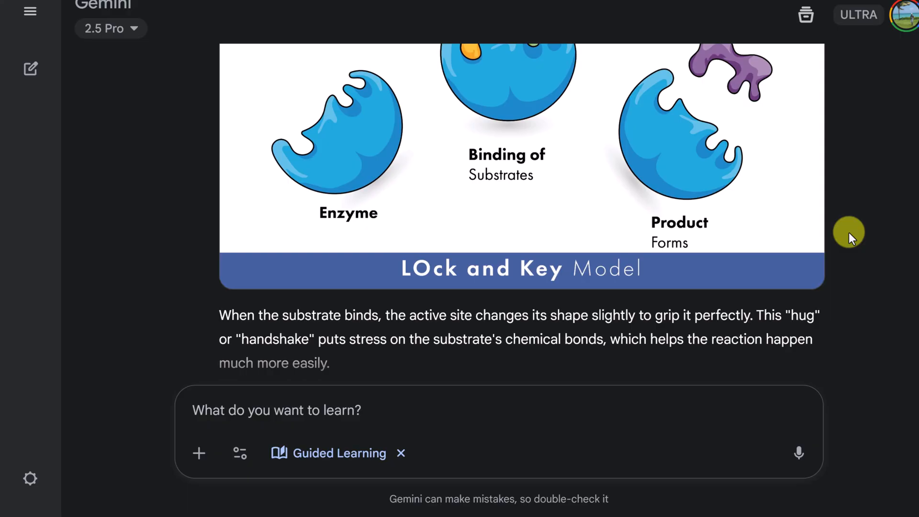
scroll("down", 3)
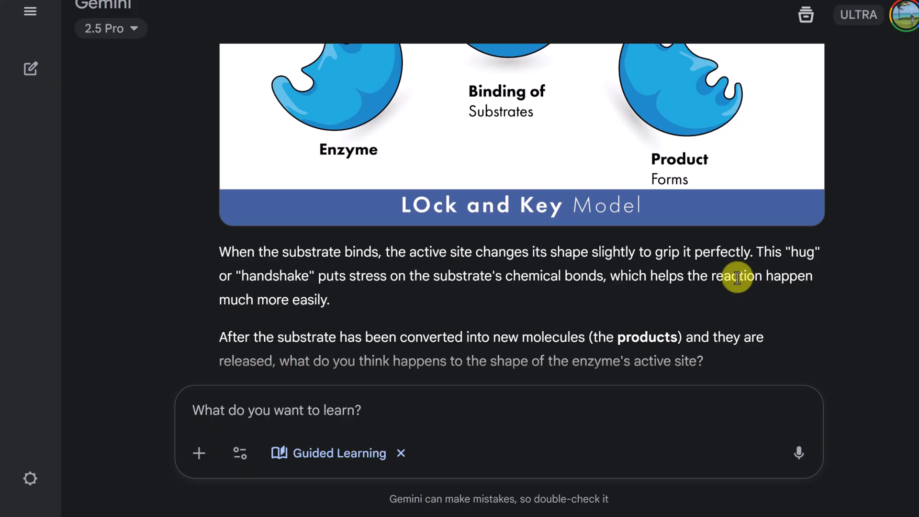
scroll("down", 3)
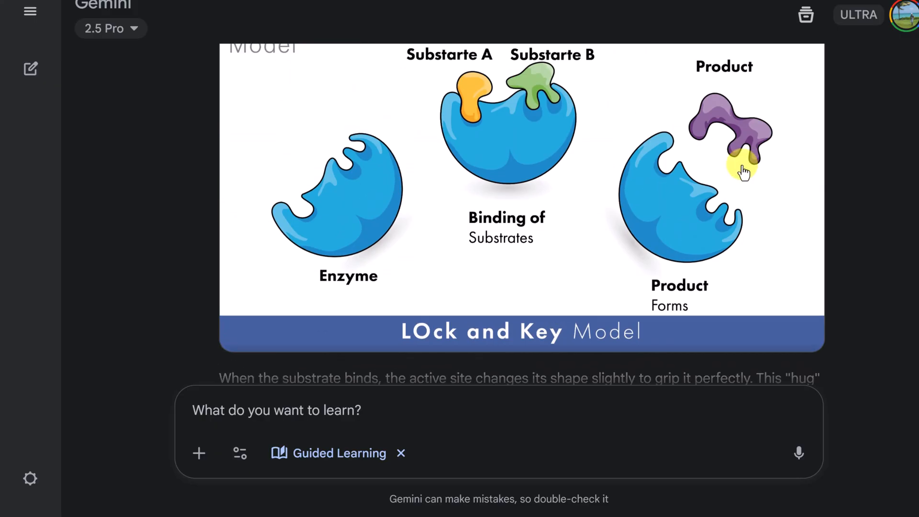
scroll("down", 3)
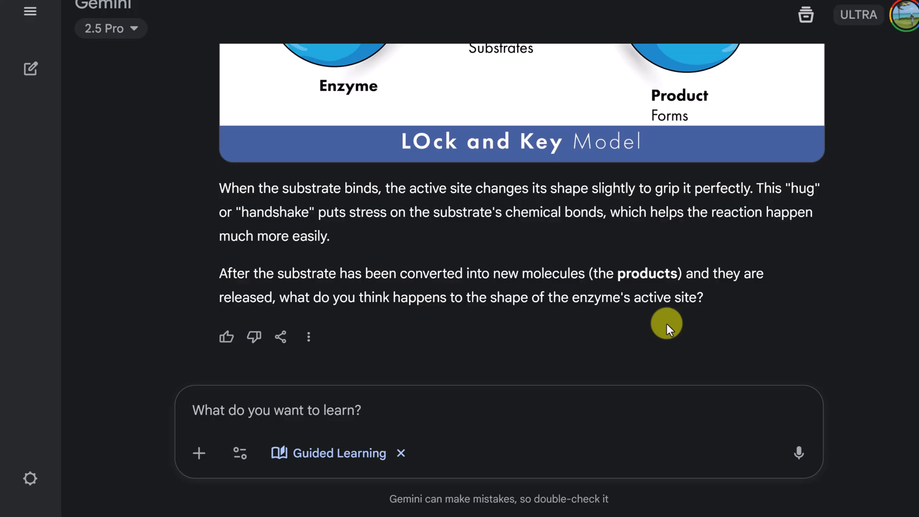
mouse_move(614, 350)
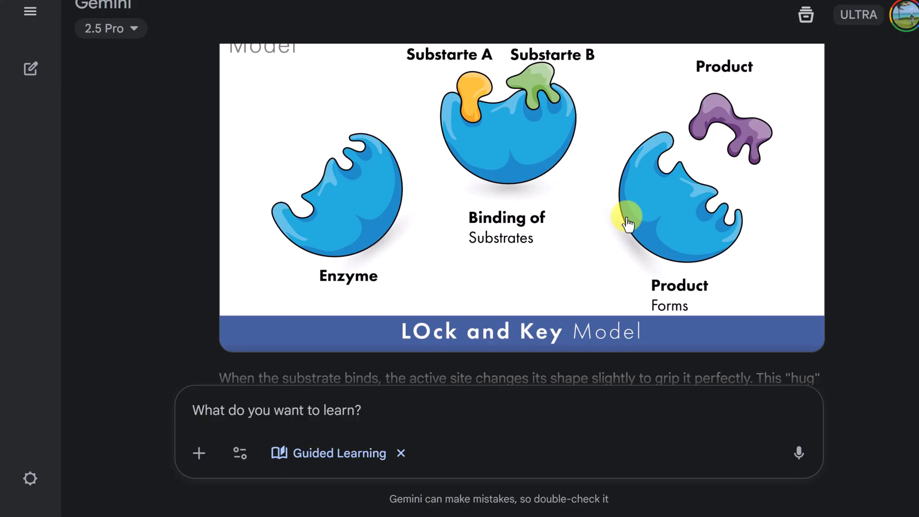
scroll("down", 3)
type("Goes back to normal")
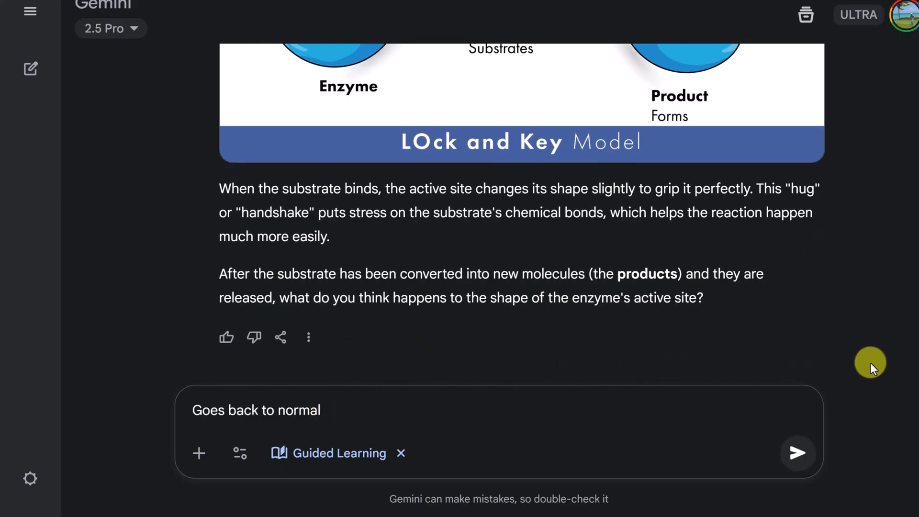
- Send 'Goes back to normal' to receive the 'Tying It All Together' recap
left_click(797, 452)
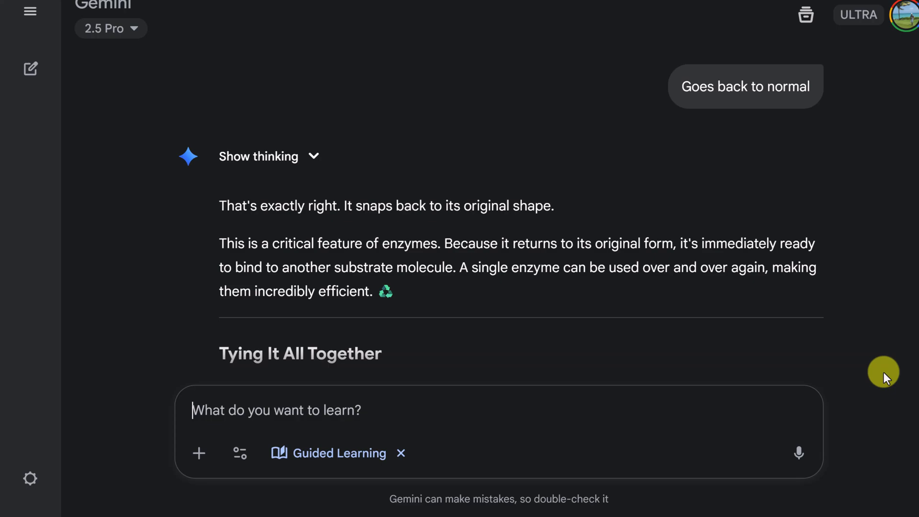
mouse_move(878, 334)
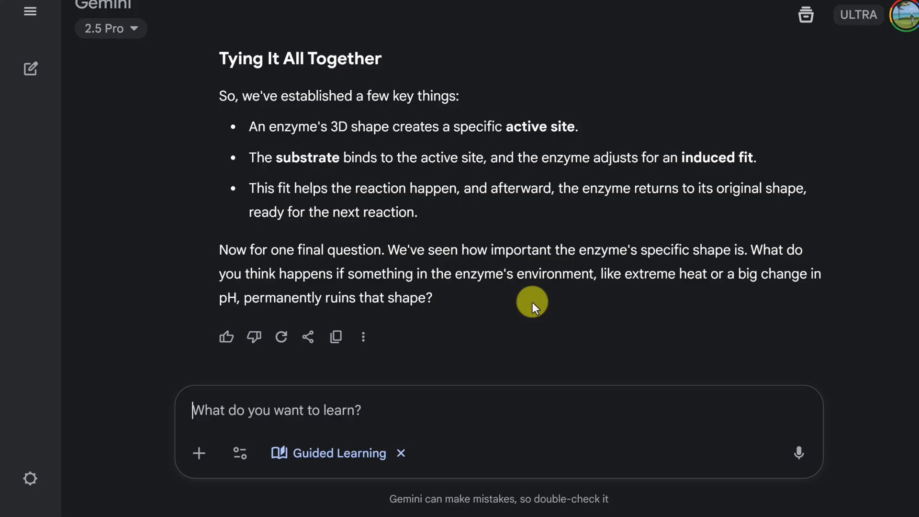
mouse_move(537, 307)
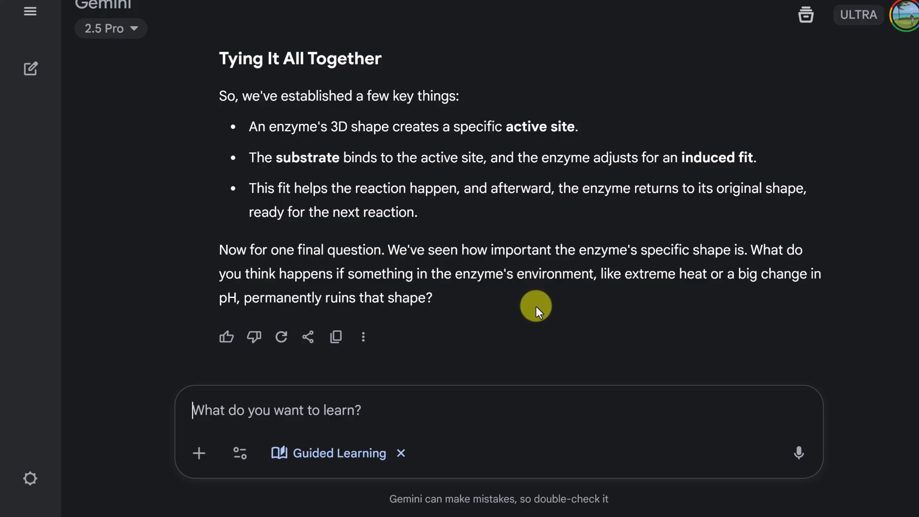
- Answer the ruined-shape question, read the denaturation explanation, and start a new chat
type("I")
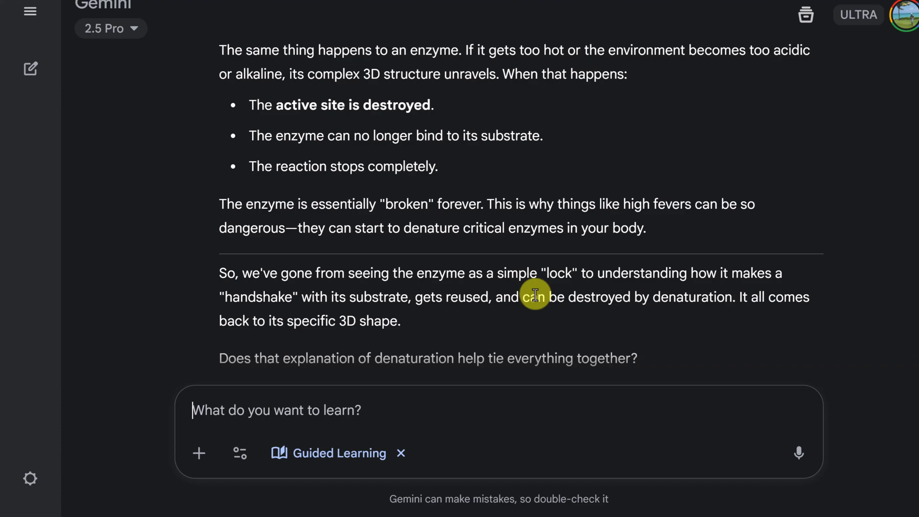
scroll("down", 3)
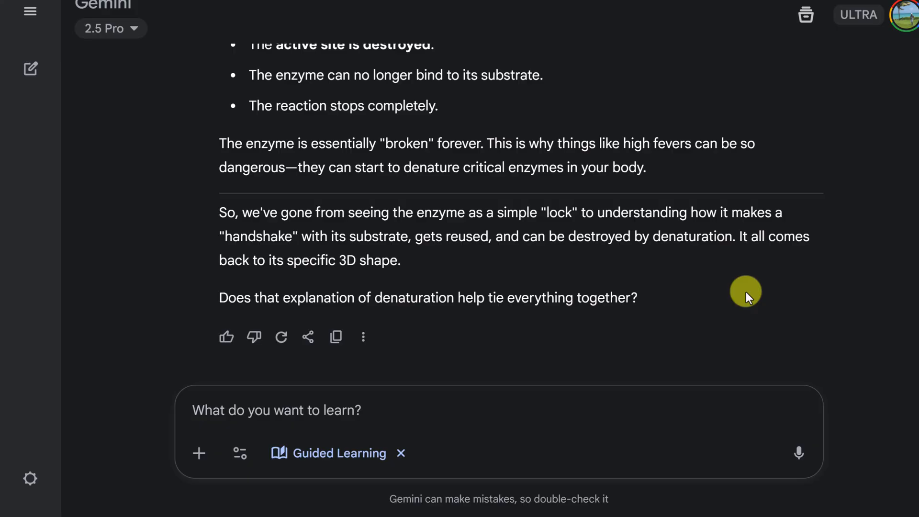
left_click(30, 68)
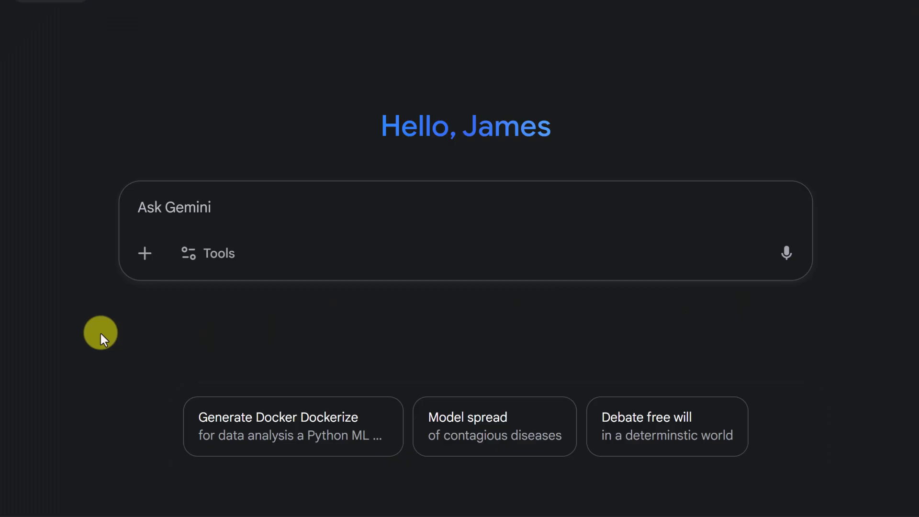
- Ask the enzyme shape question without Guided Learning and scroll through the answer to the induced fit video
type("I know enzymes are catalysts, but I don't understand how their shape is so important. Can you explain that part to me?")
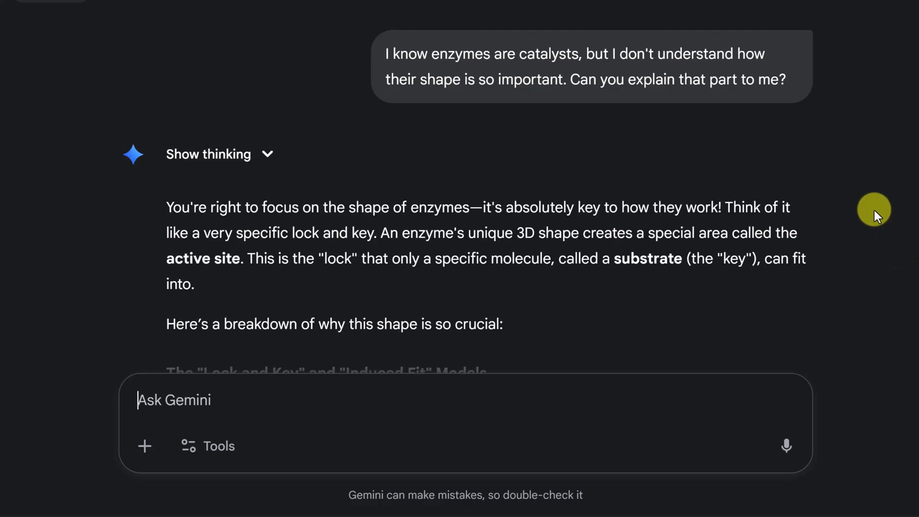
scroll("down", 3)
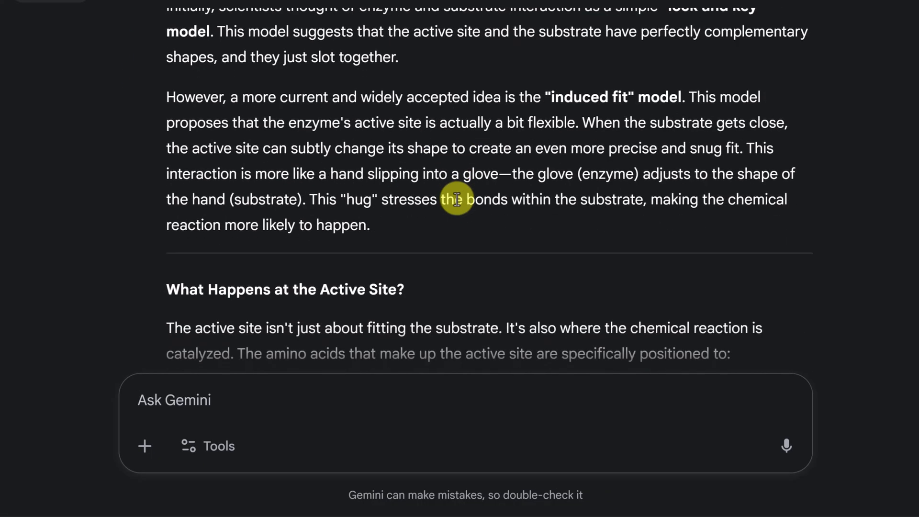
scroll("down", 3)
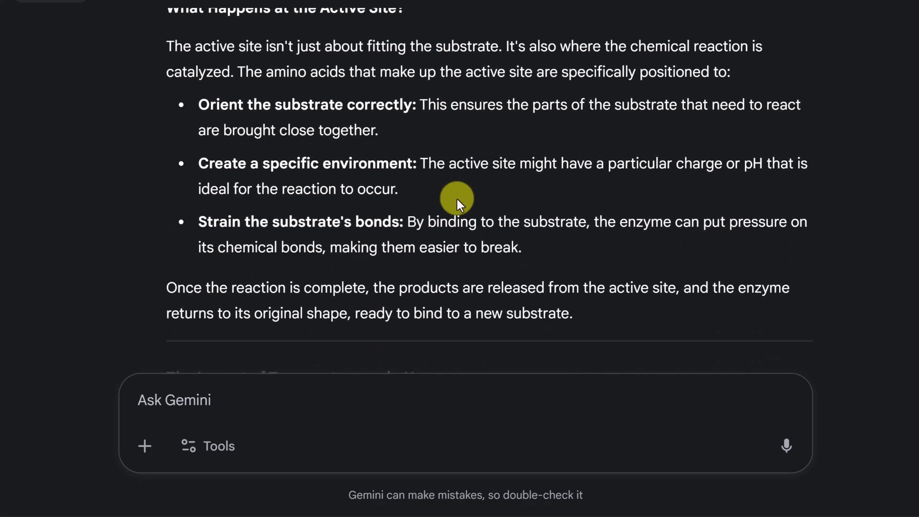
scroll("down", 3)
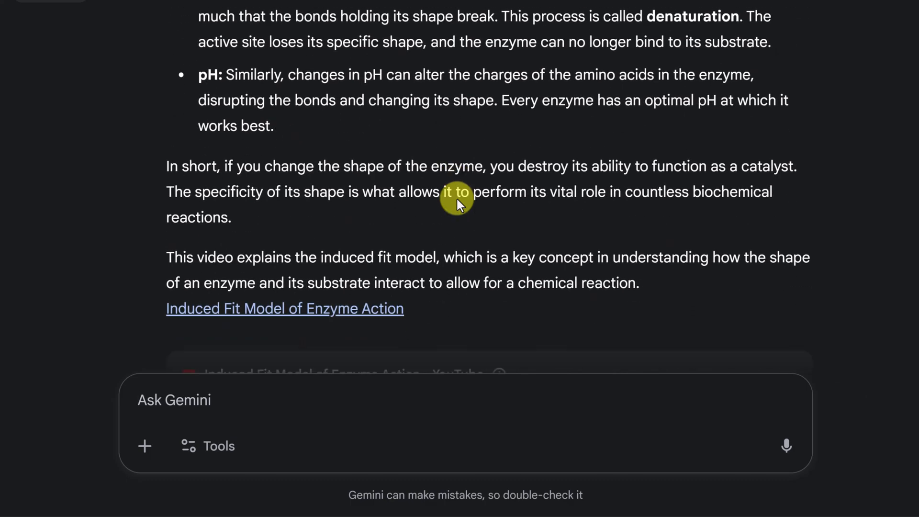
scroll("down", 3)
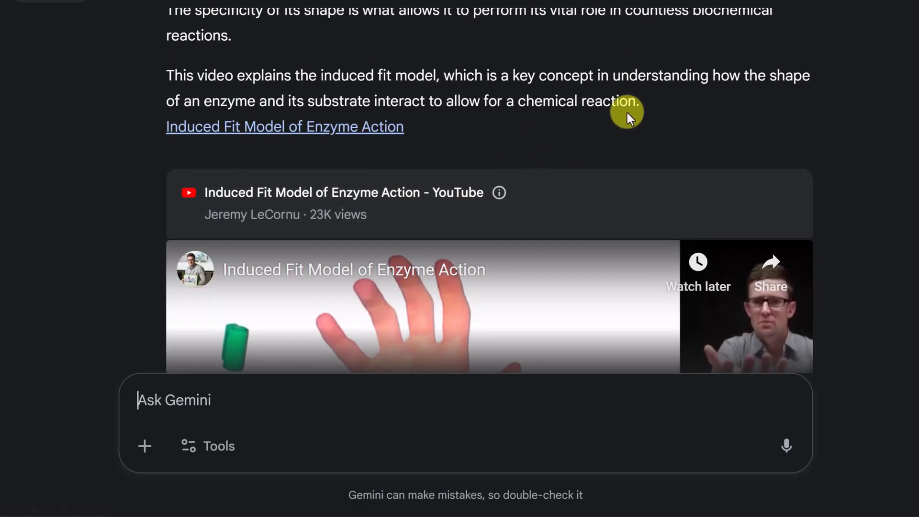
scroll("down", 3)
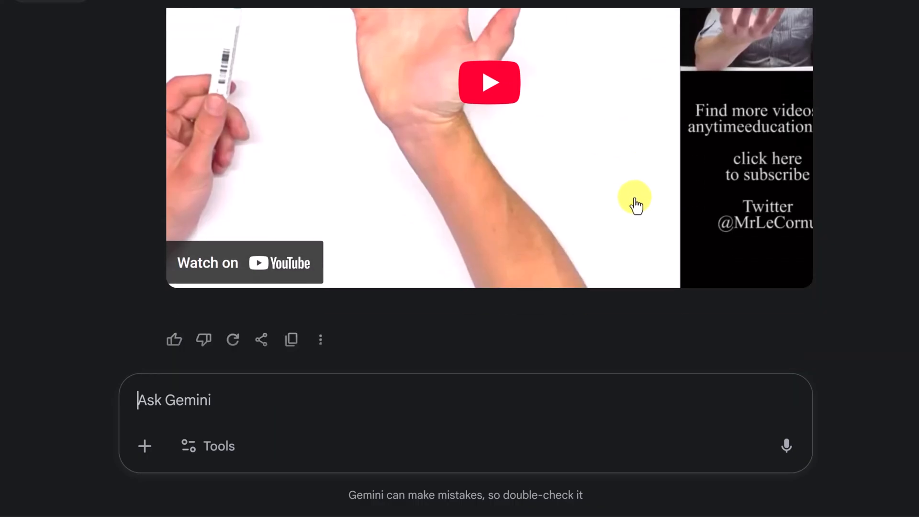
scroll("down", 3)
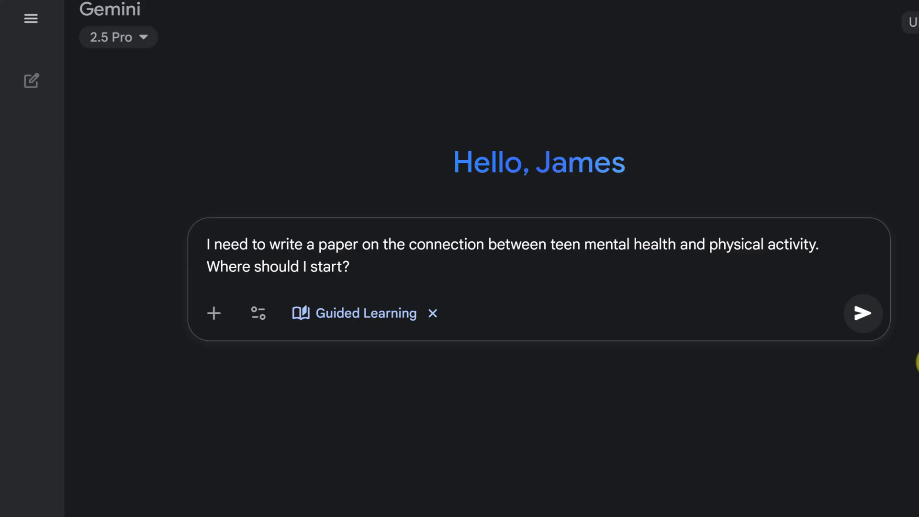
- Send the question about where to start a paper on teen mental health and physical activity
left_click(862, 314)
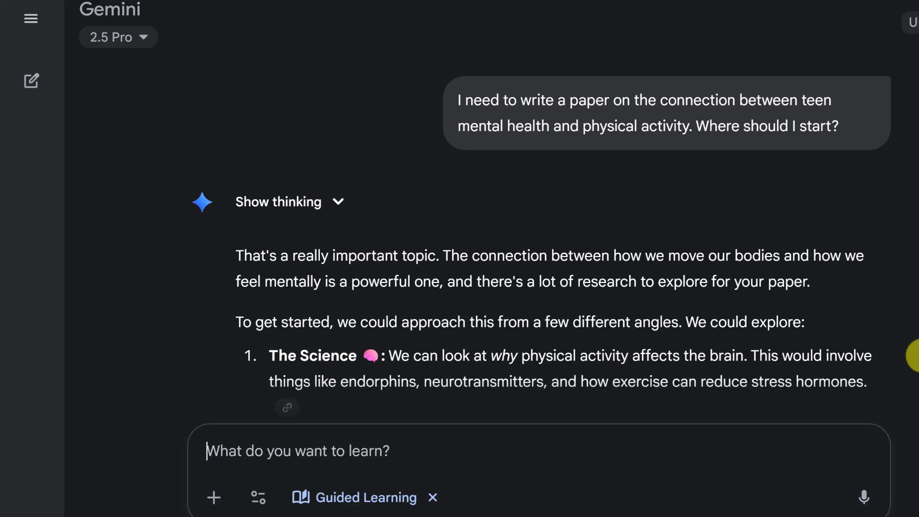
- Scroll through the three proposed angles: science, specific benefits, and real-world challenges
scroll("down", 3)
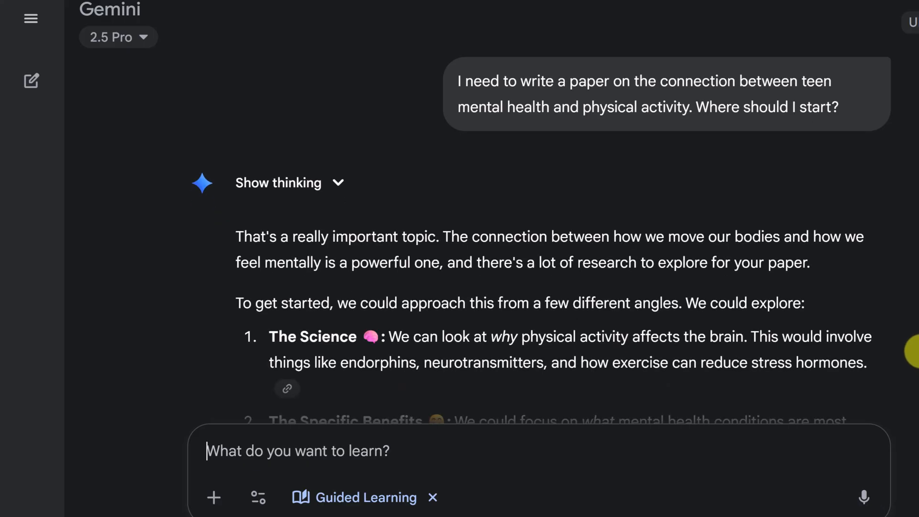
scroll("down", 3)
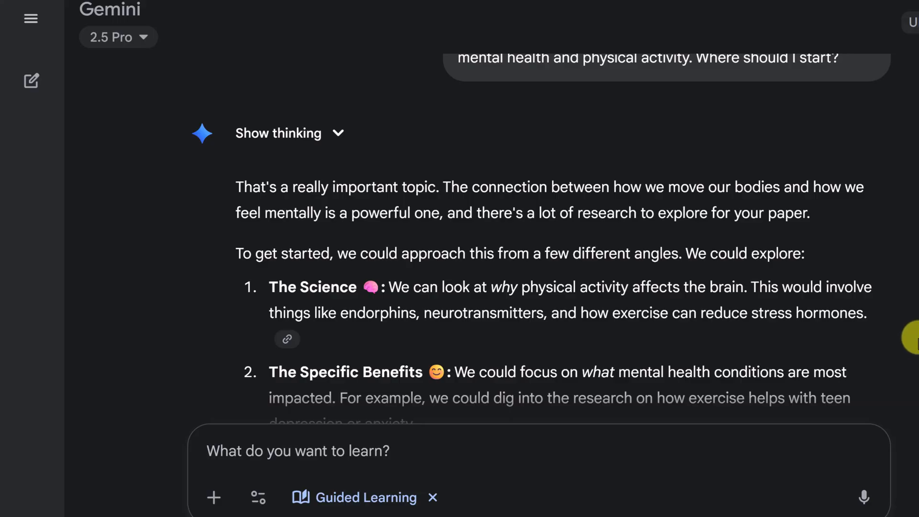
scroll("down", 3)
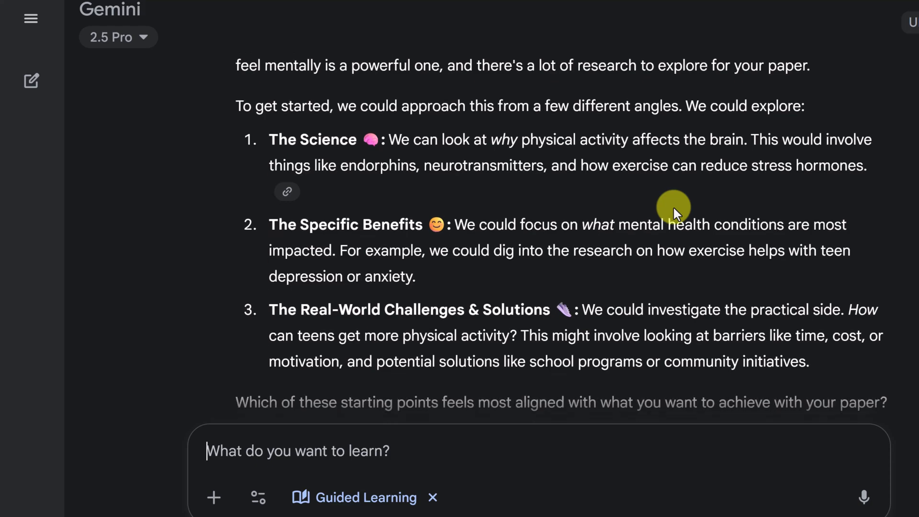
scroll("down", 3)
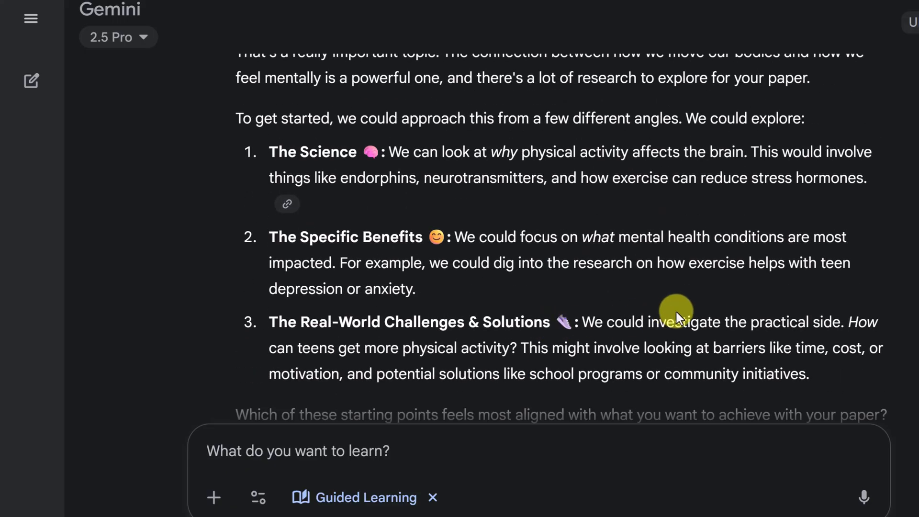
mouse_move(378, 450)
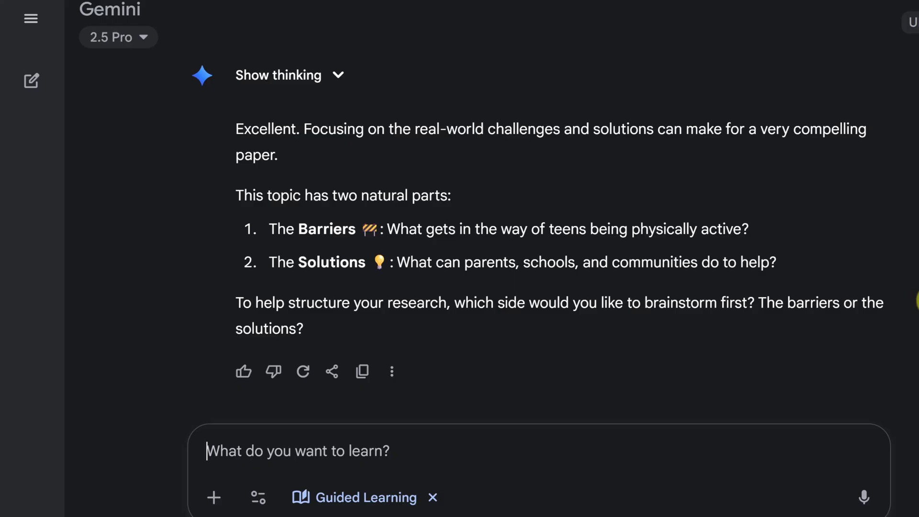
mouse_move(772, 362)
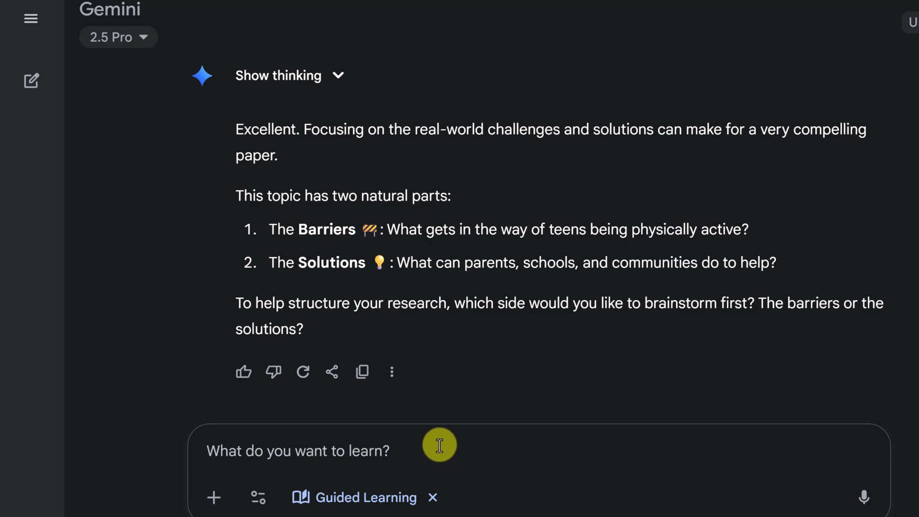
- Reply '2' to brainstorm solutions first and read the school, community and family solutions
type("2")
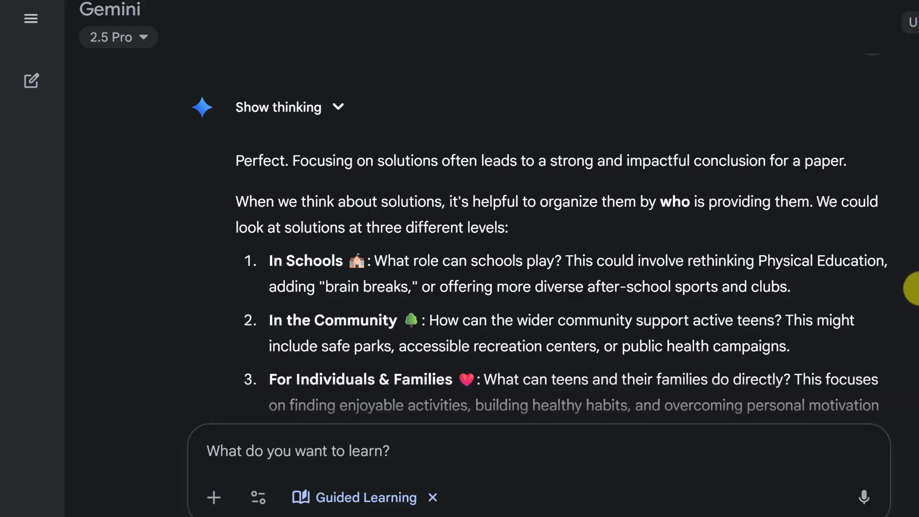
scroll("down", 3)
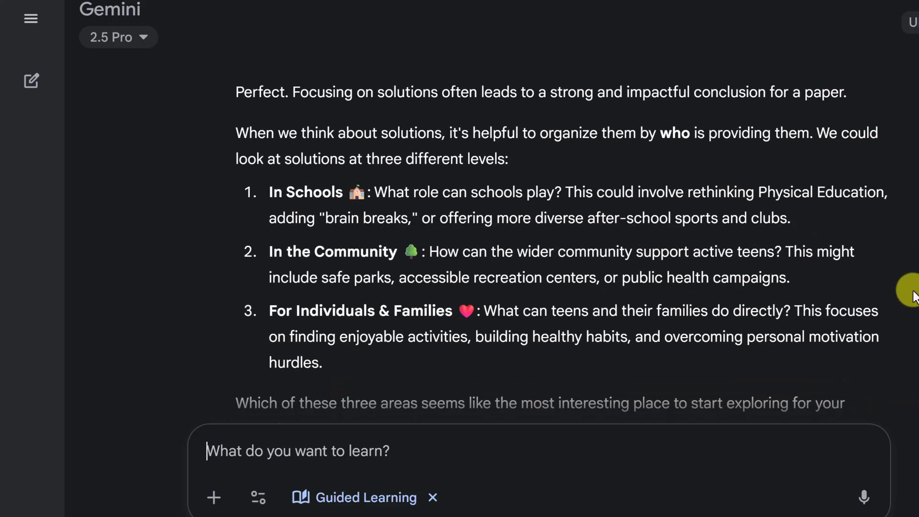
mouse_move(906, 270)
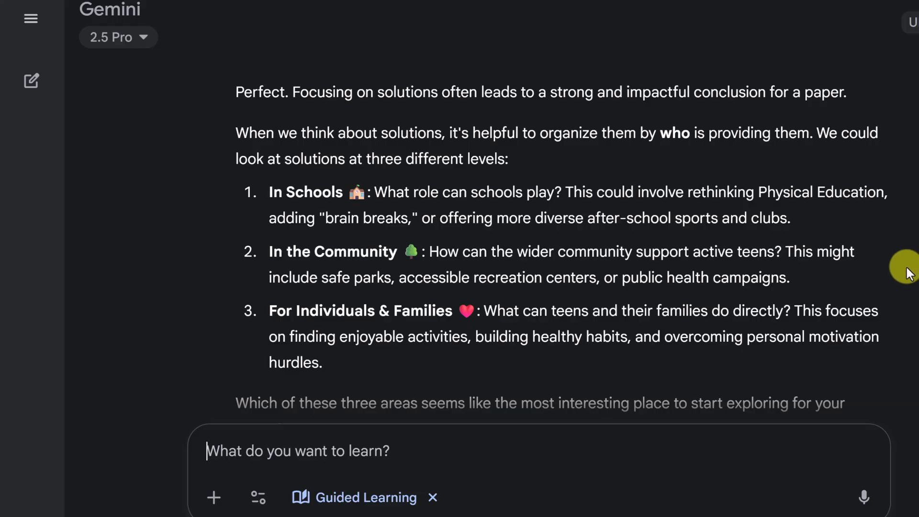
mouse_move(896, 276)
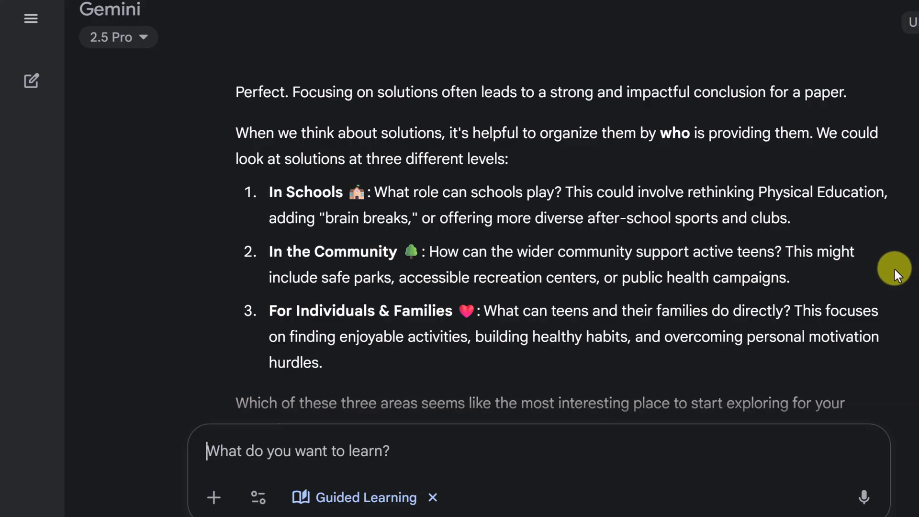
scroll("down", 3)
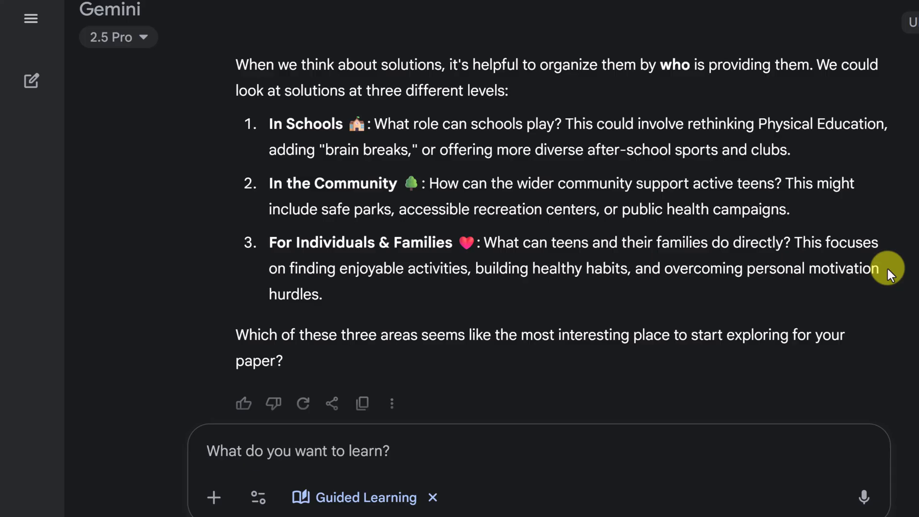
left_click(298, 451)
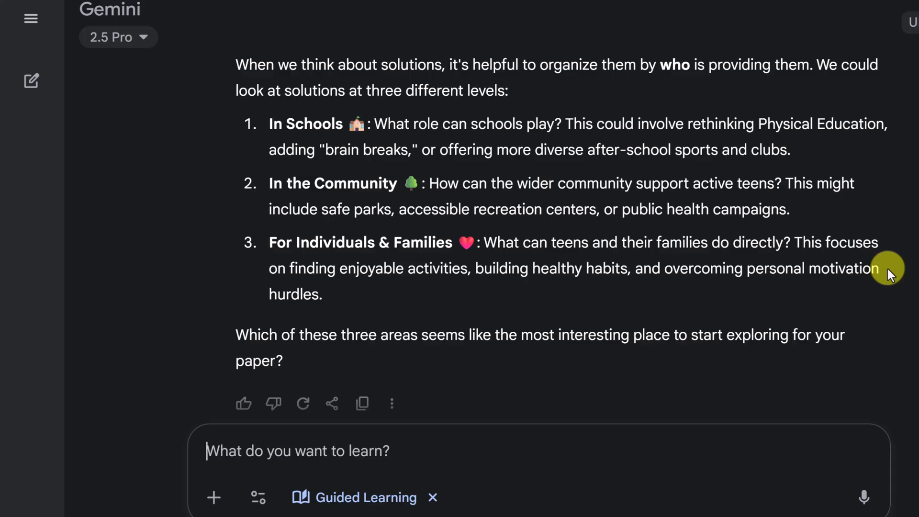
mouse_move(463, 370)
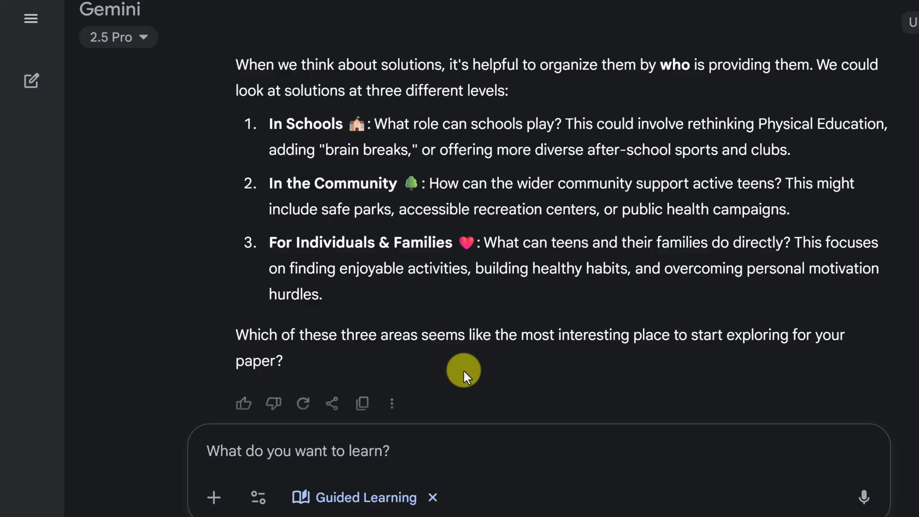
left_click(297, 451)
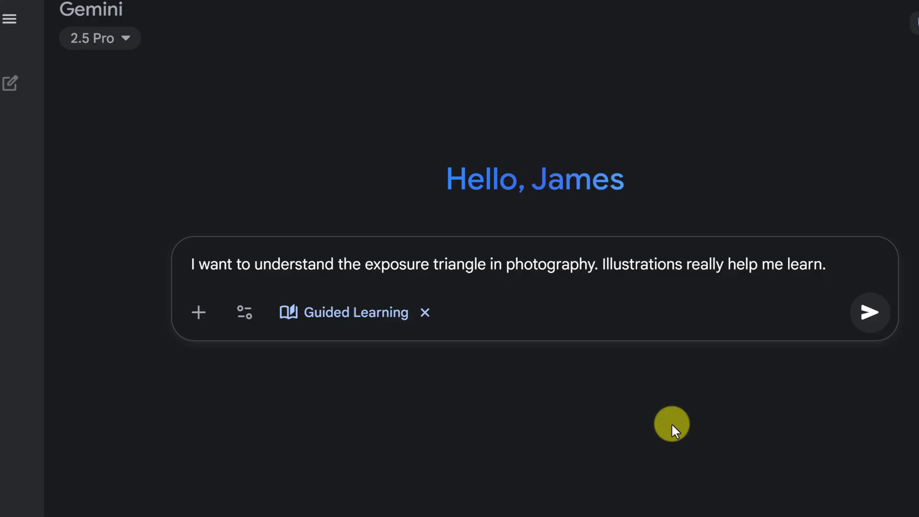
mouse_move(777, 448)
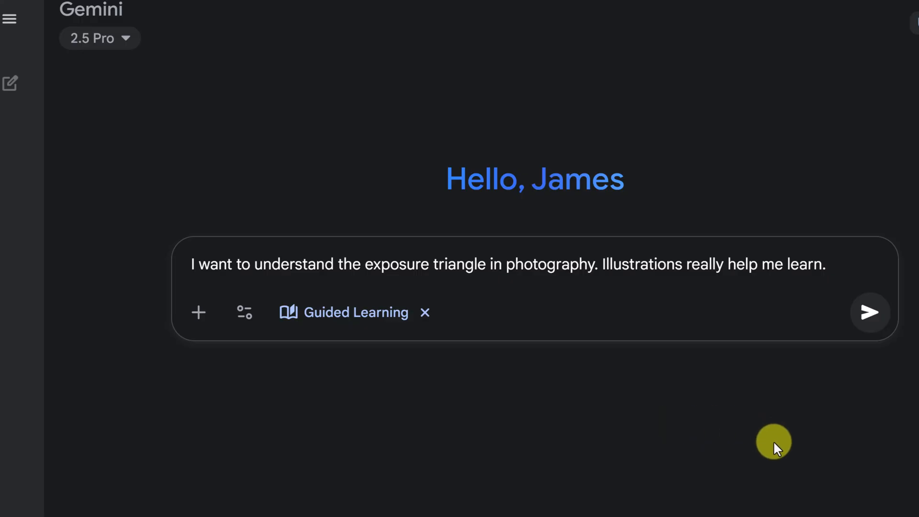
- Send the Guided Learning prompt asking to understand the photography exposure triangle with illustrations
left_click(870, 311)
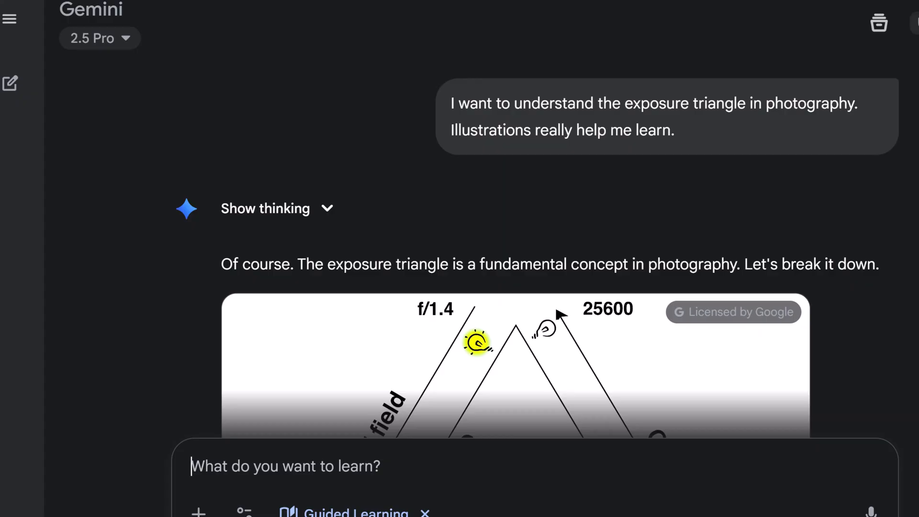
- Scroll through Gemini's exposure-triangle diagram and its aperture, shutter speed and ISO explanations
scroll("down", 3)
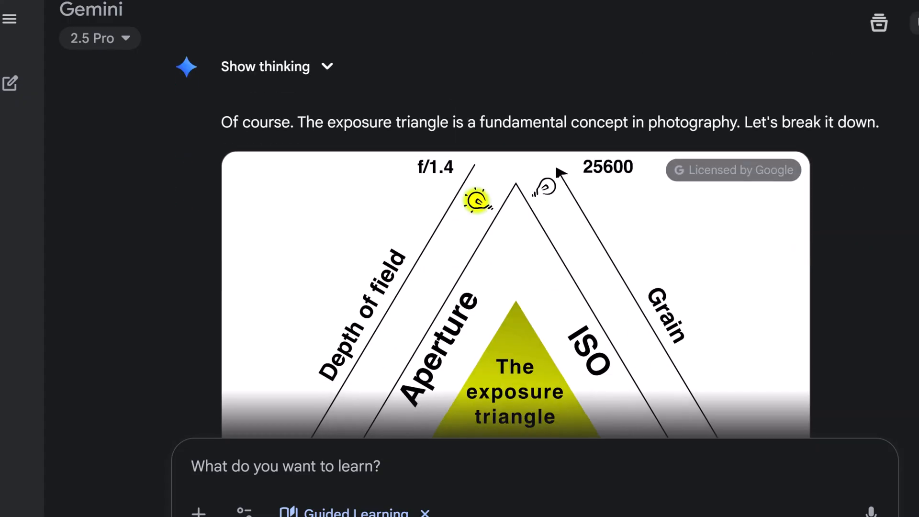
scroll("down", 3)
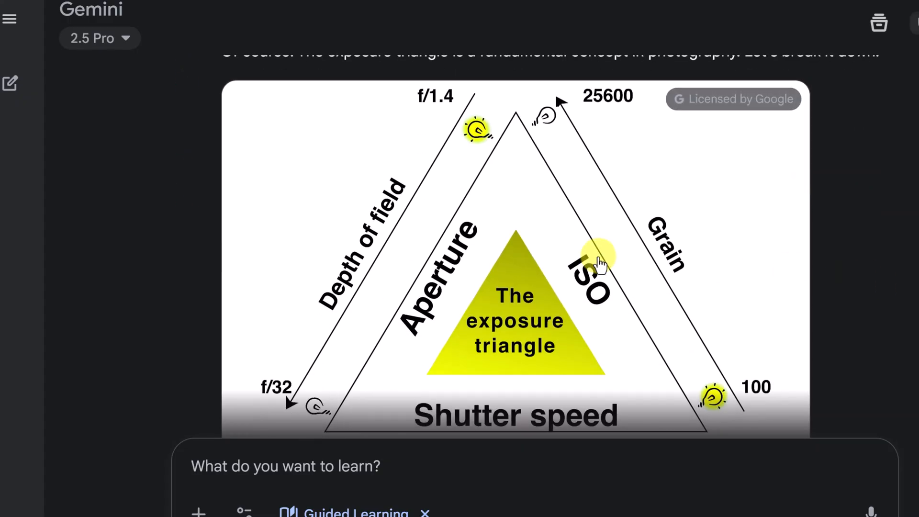
scroll("down", 3)
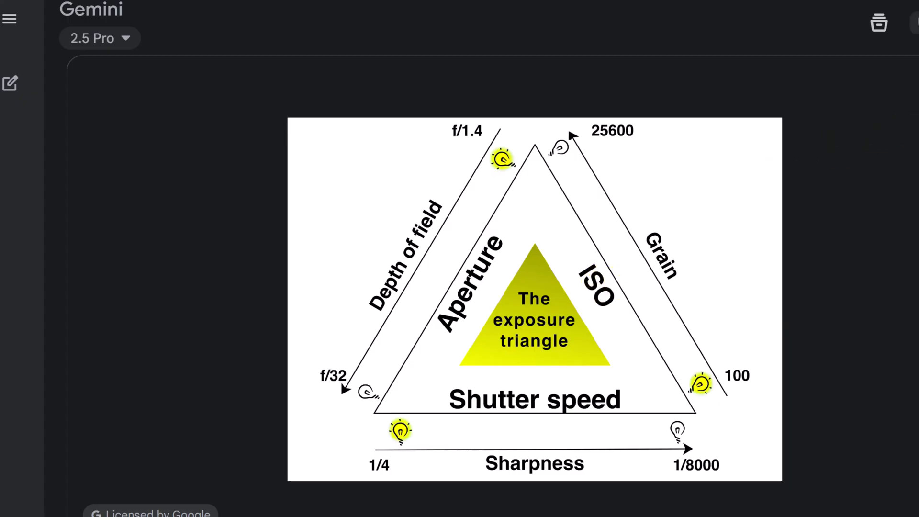
scroll("down", 3)
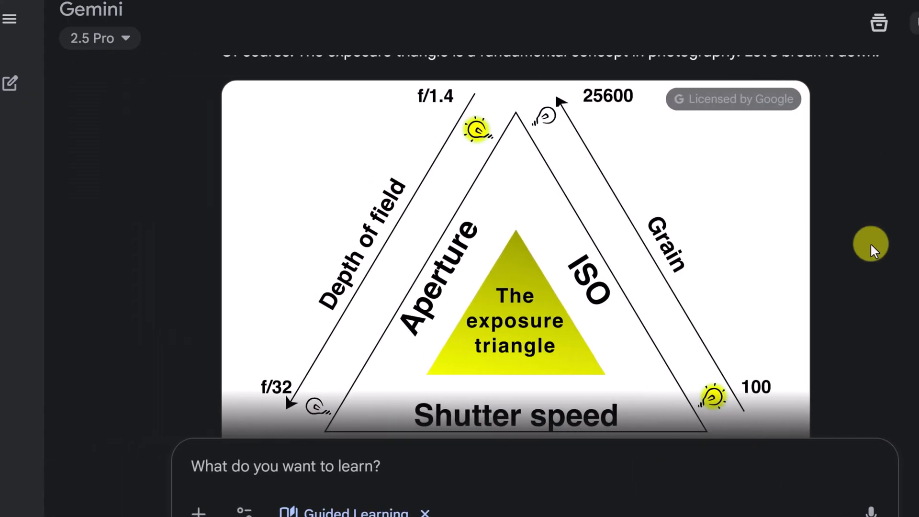
scroll("down", 3)
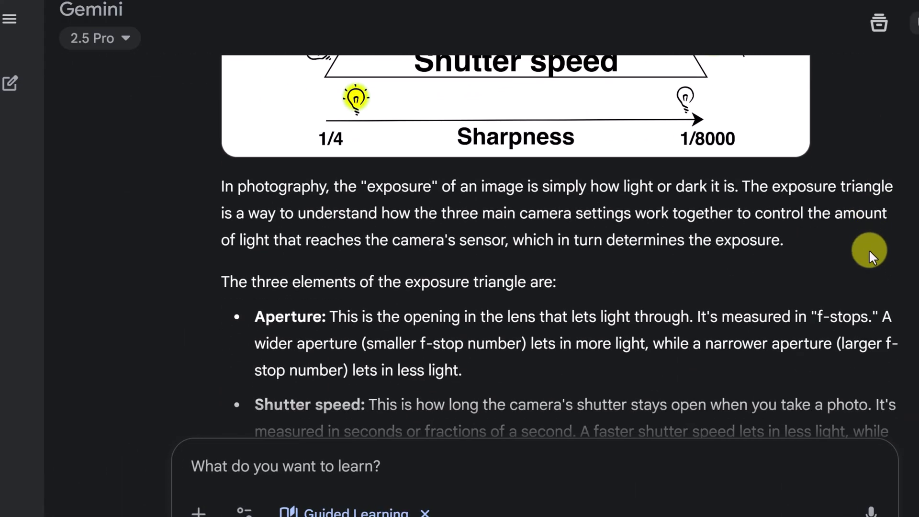
scroll("down", 3)
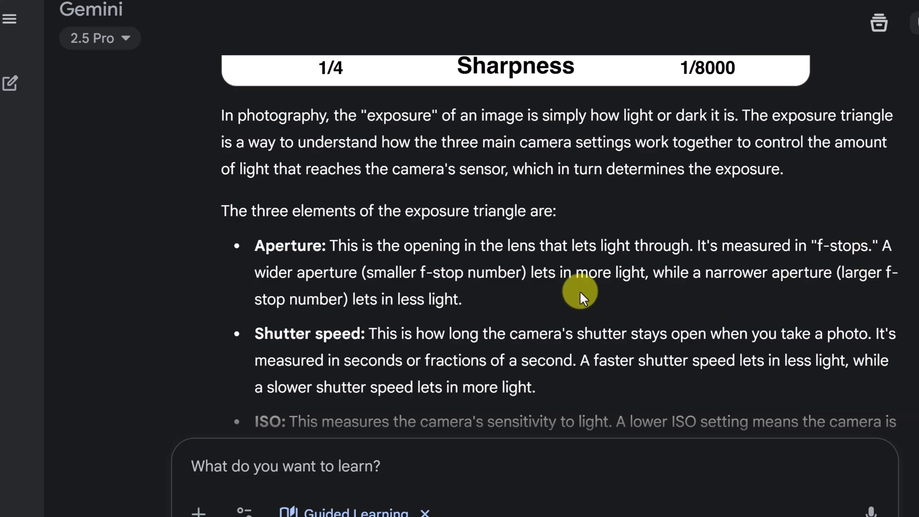
scroll("down", 3)
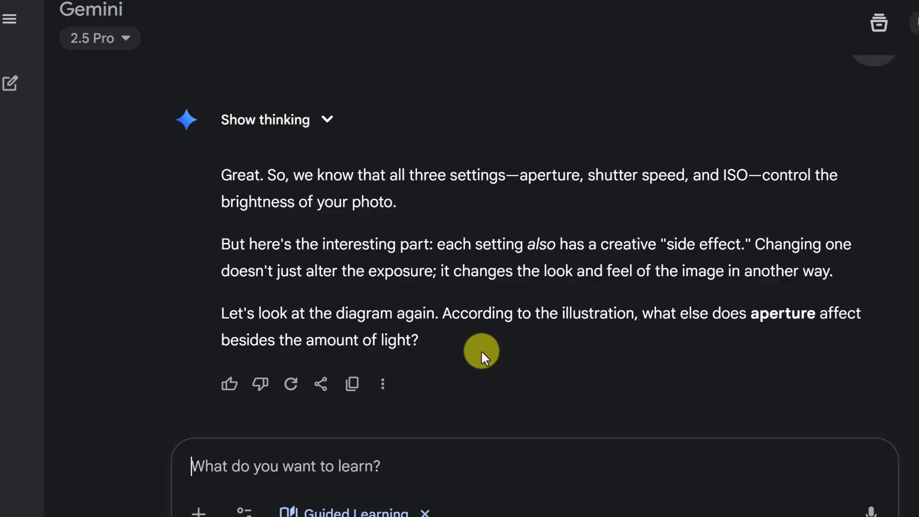
mouse_move(578, 340)
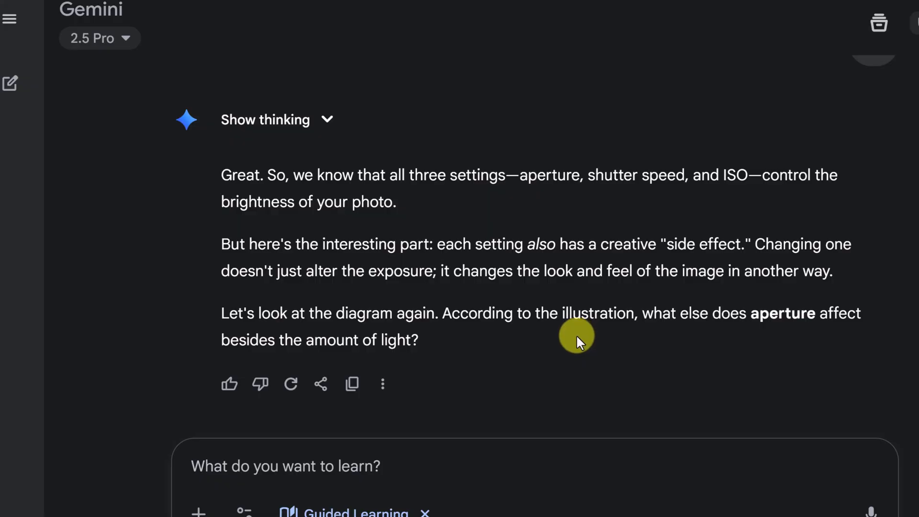
mouse_move(578, 349)
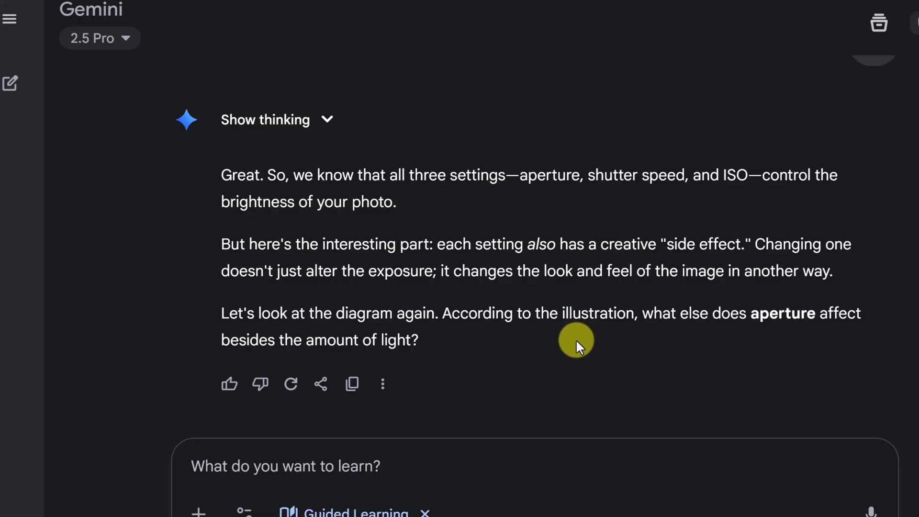